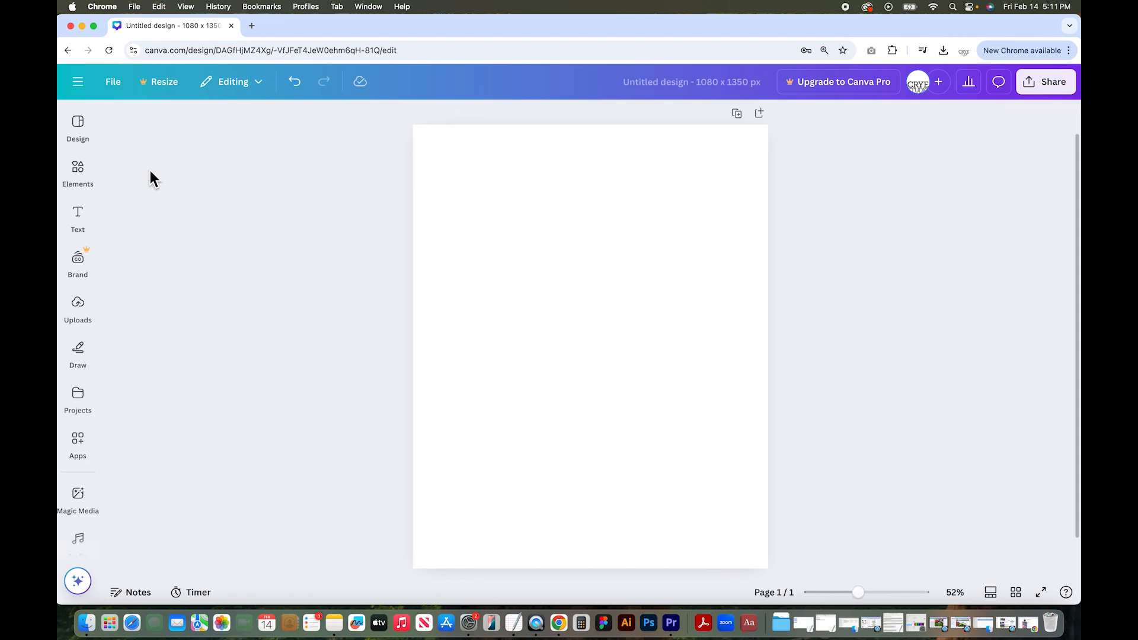
Step: Show the Elements library with frame search results beside the blank page
{"action": "left_click", "coordinate": [77, 171]}
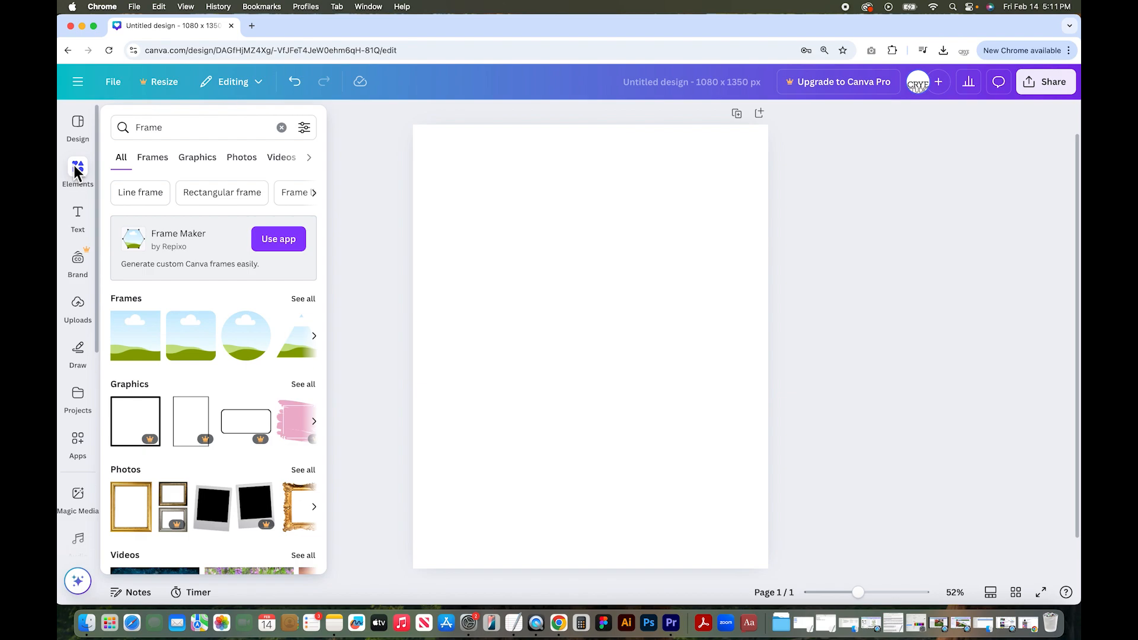
Step: Add a circle frame from the Frames results to the middle of page 1
{"action": "left_click", "coordinate": [152, 156]}
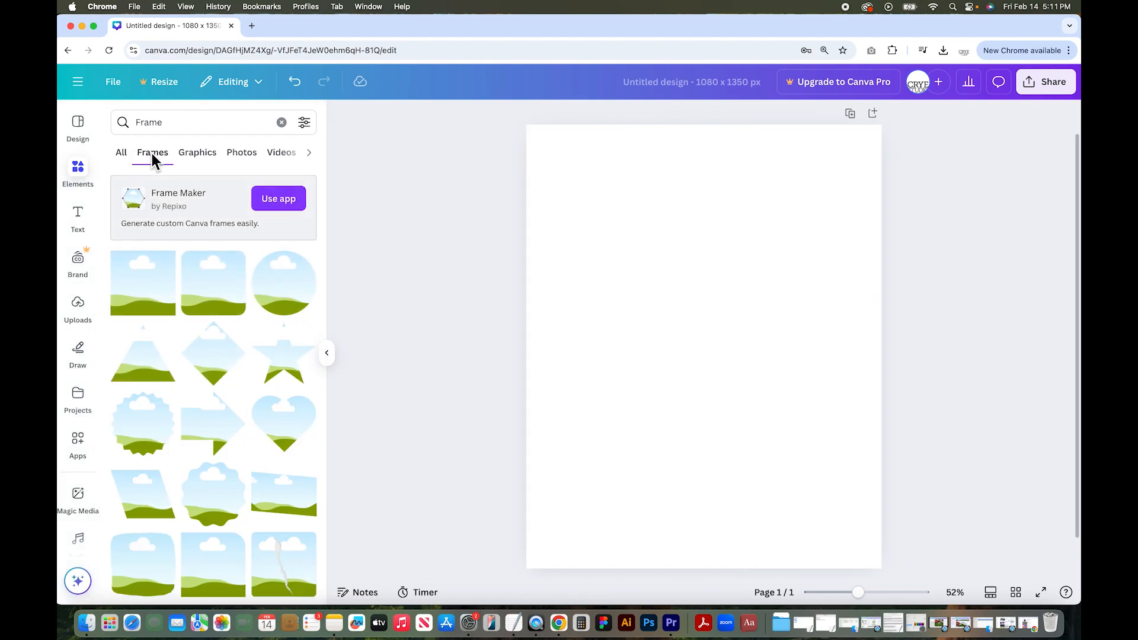
{"action": "scroll", "scroll_direction": "down", "scroll_amount": 3}
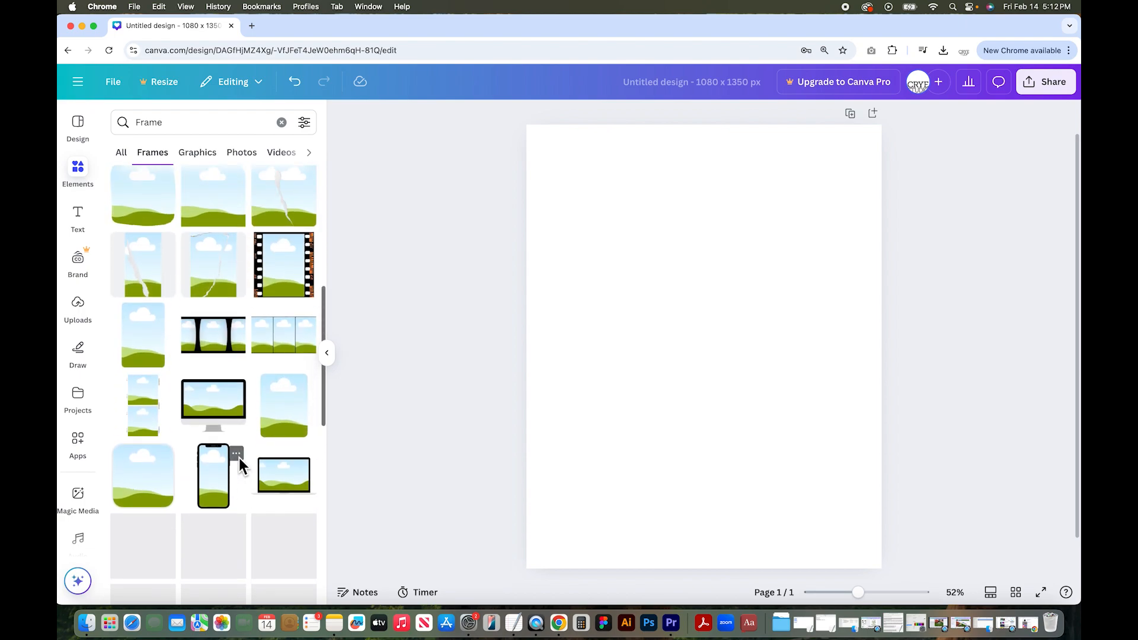
{"action": "scroll", "scroll_direction": "down", "scroll_amount": 3}
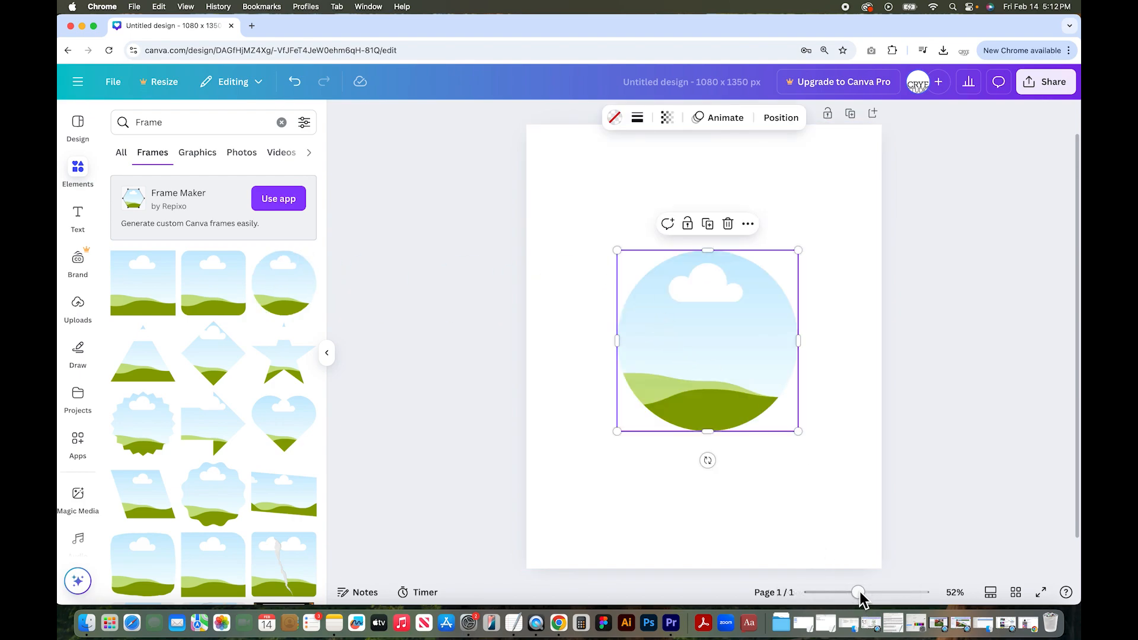
Step: Fill the circle frame with the uploaded red-barn-and-cows farm photo
{"action": "left_click_drag", "start_coordinate": [858, 593], "coordinate": [873, 592]}
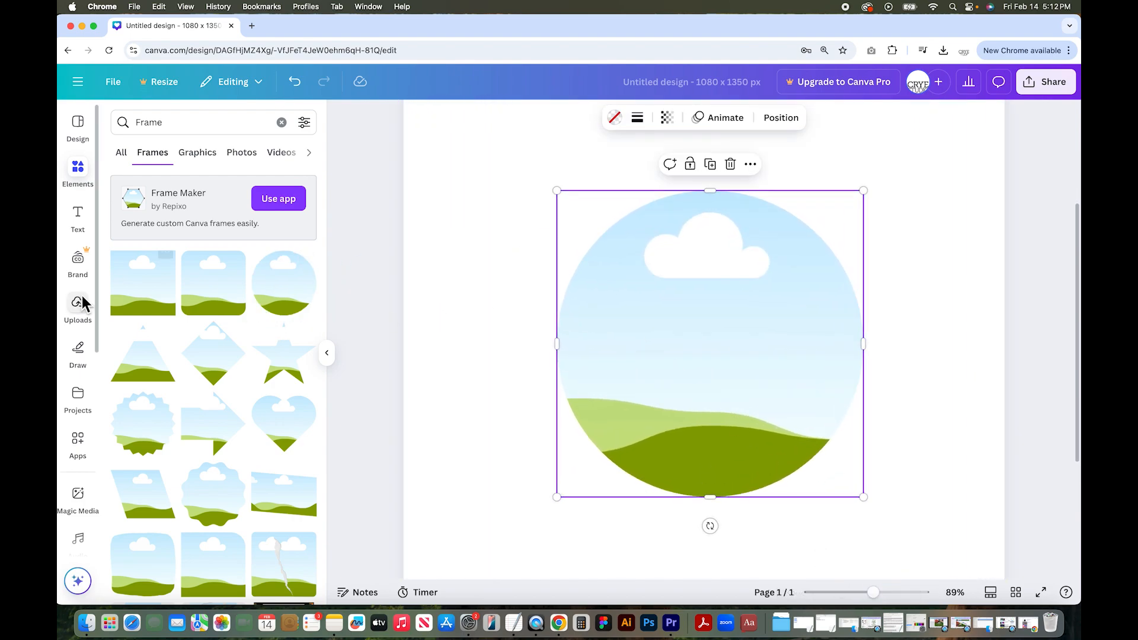
{"action": "left_click", "coordinate": [78, 308]}
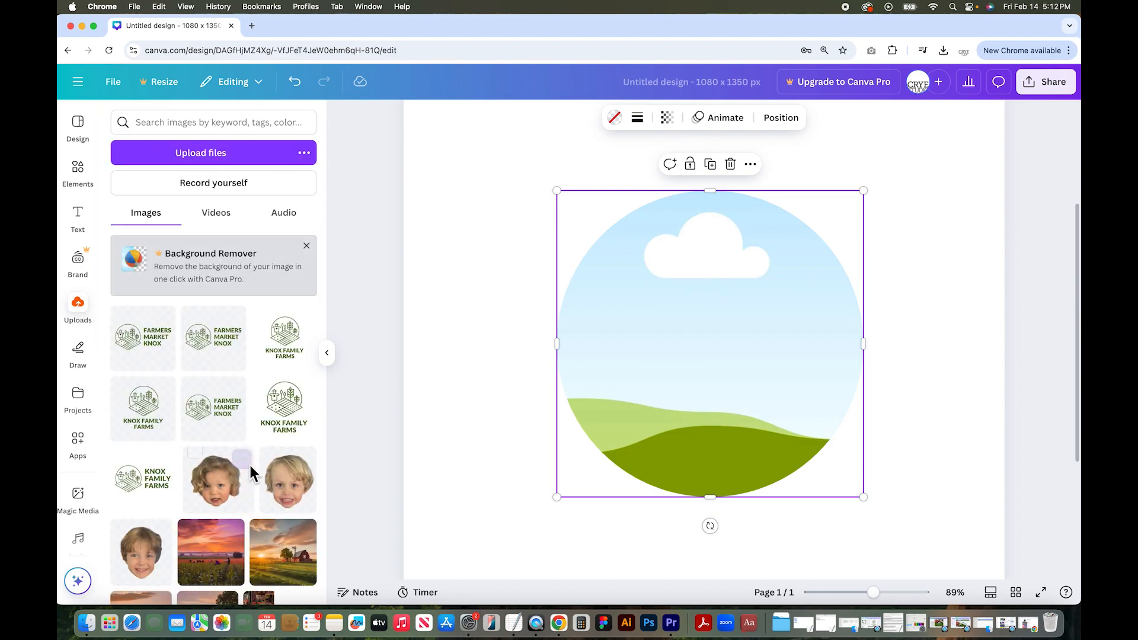
{"action": "scroll", "scroll_direction": "down", "scroll_amount": 3}
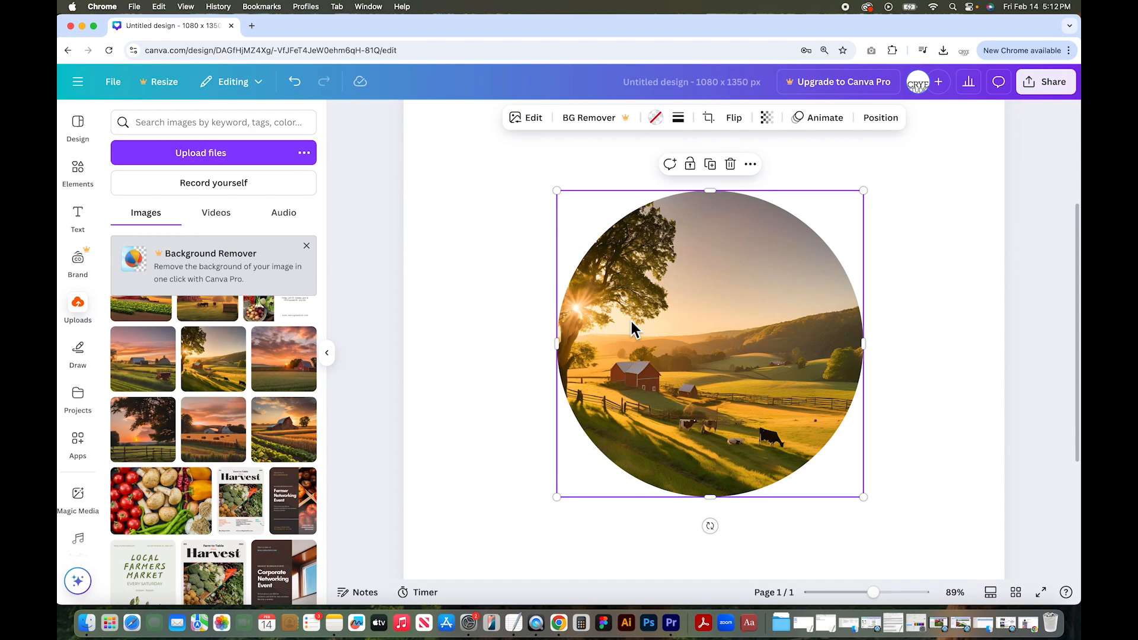
{"action": "left_click_drag", "start_coordinate": [874, 592], "coordinate": [862, 592]}
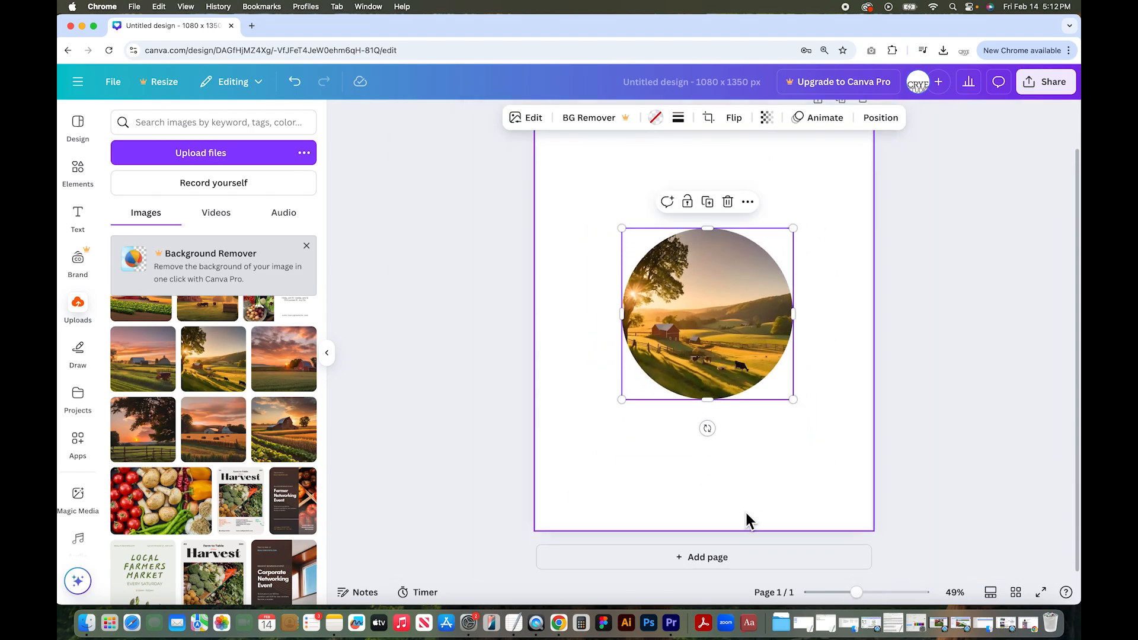
Step: Add a second page holding the sunset barn-and-hay-bales photo
{"action": "left_click", "coordinate": [703, 557]}
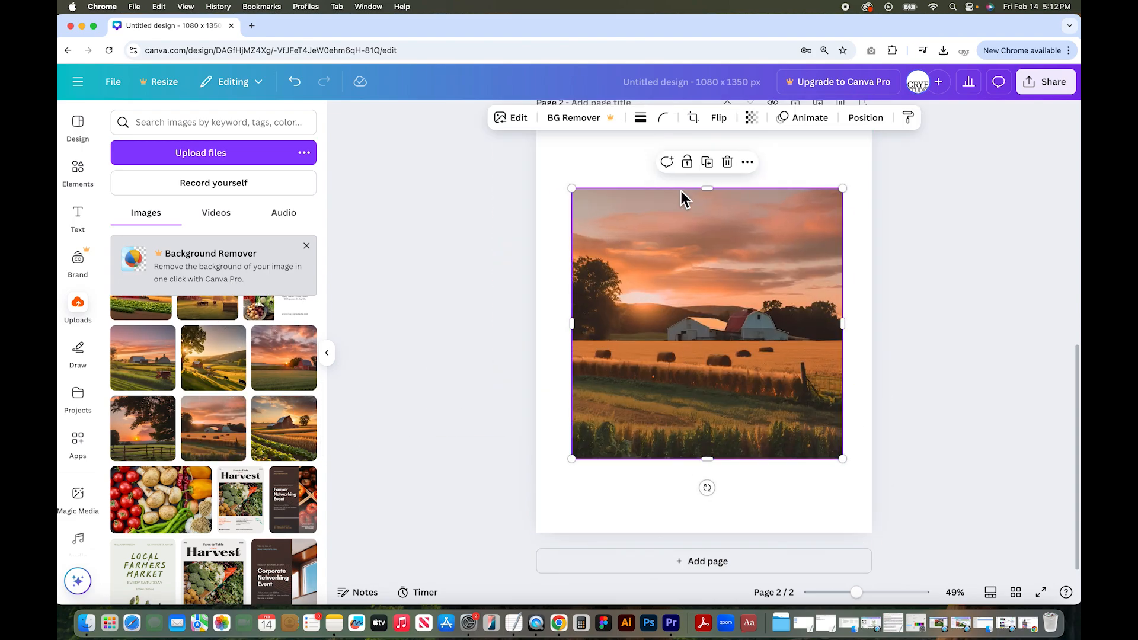
{"action": "mouse_move", "coordinate": [661, 117]}
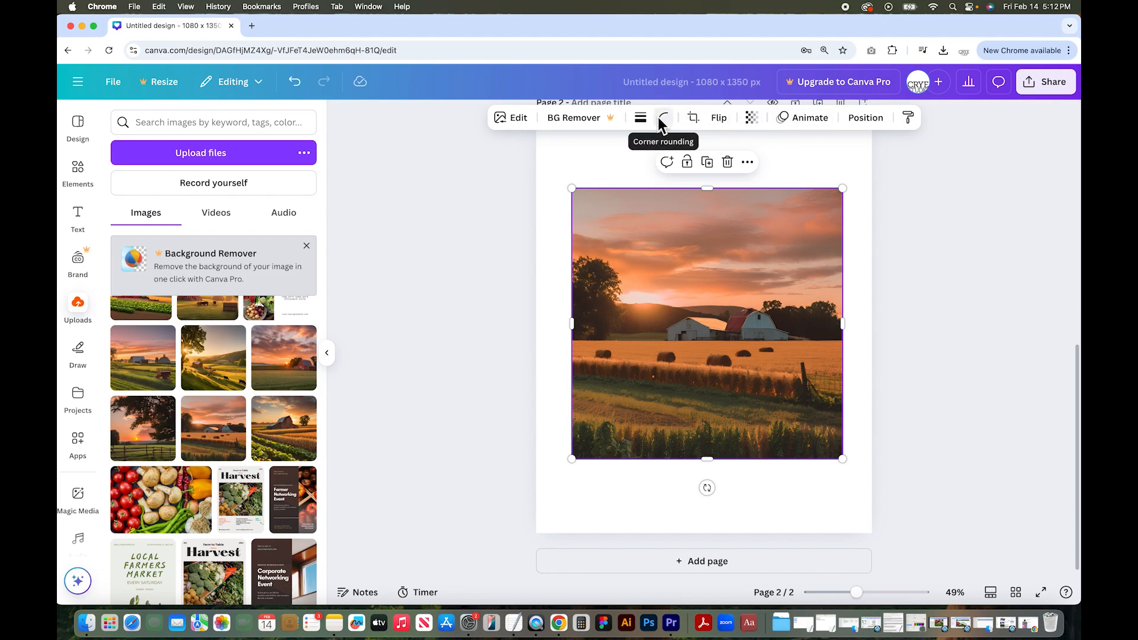
Step: Round the barn photo's corners with corner rounding set to 500
{"action": "left_click", "coordinate": [661, 117]}
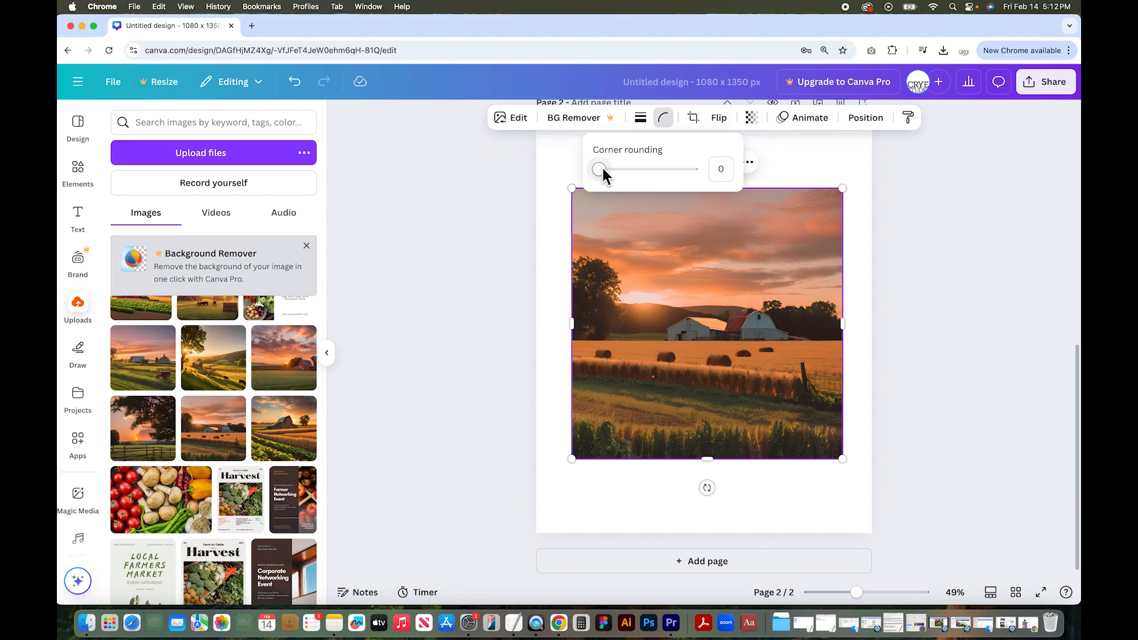
{"action": "left_click_drag", "start_coordinate": [601, 170], "coordinate": [691, 169]}
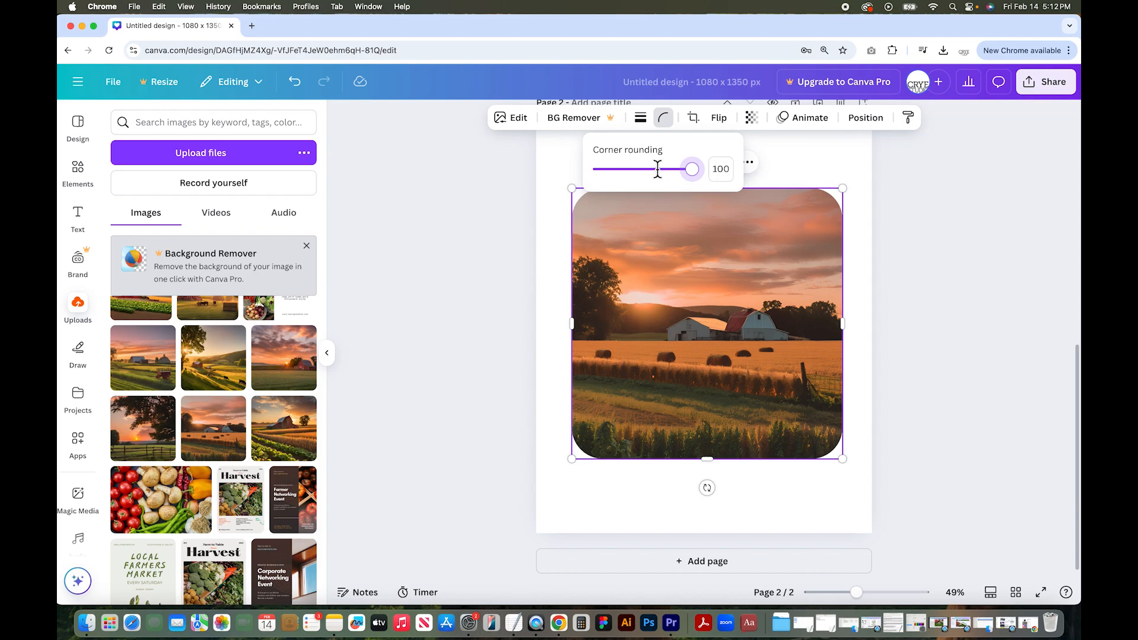
{"action": "mouse_move", "coordinate": [827, 203]}
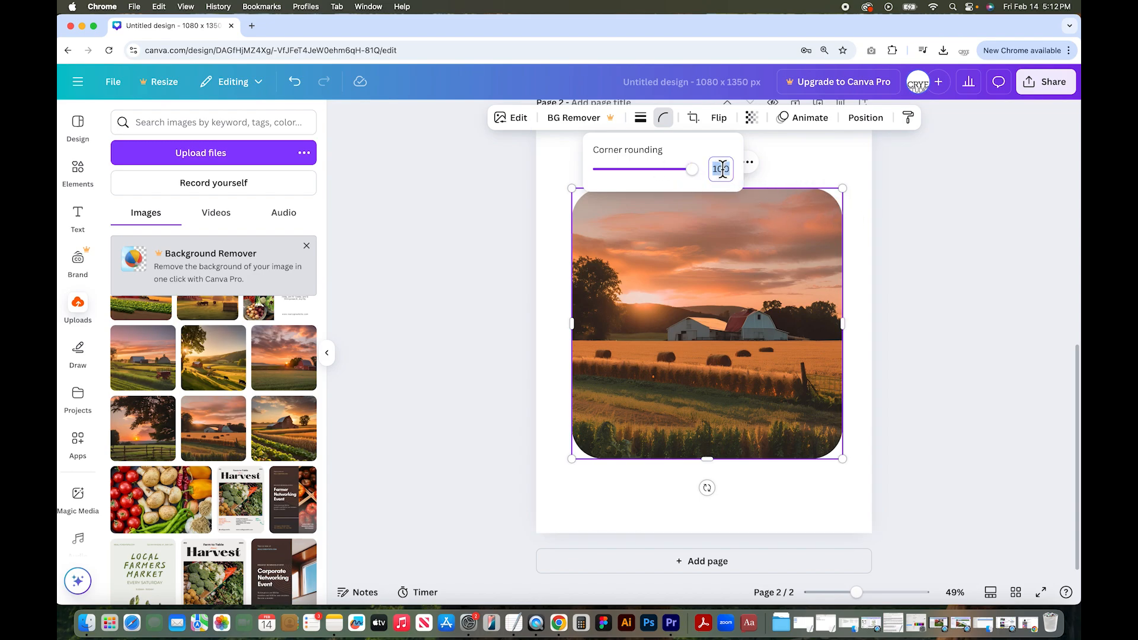
{"action": "type", "text": "500"}
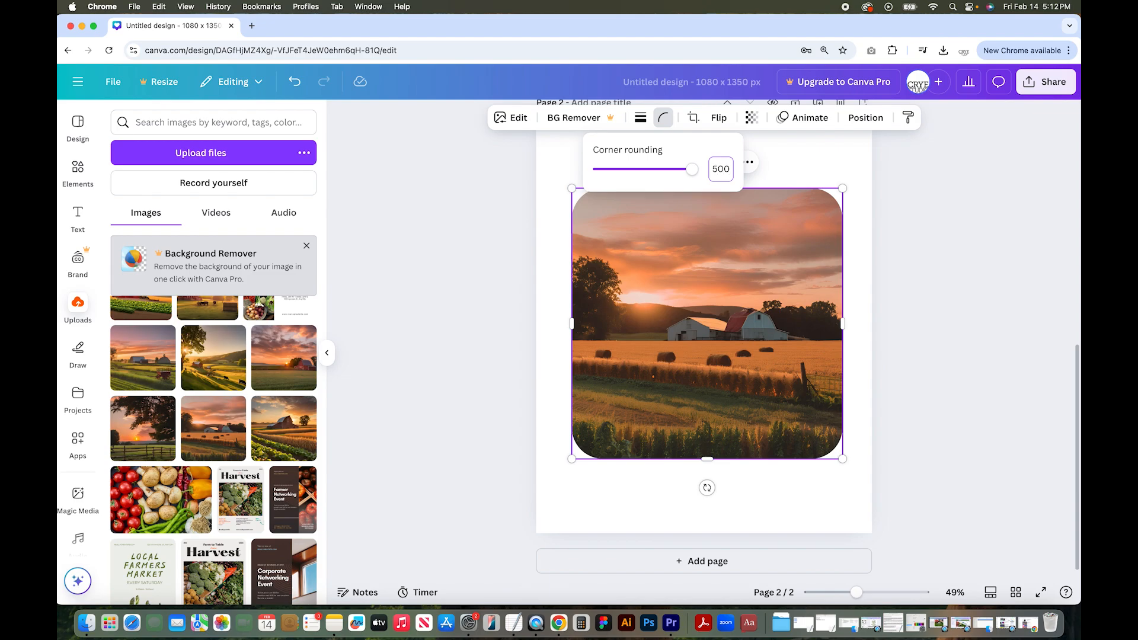